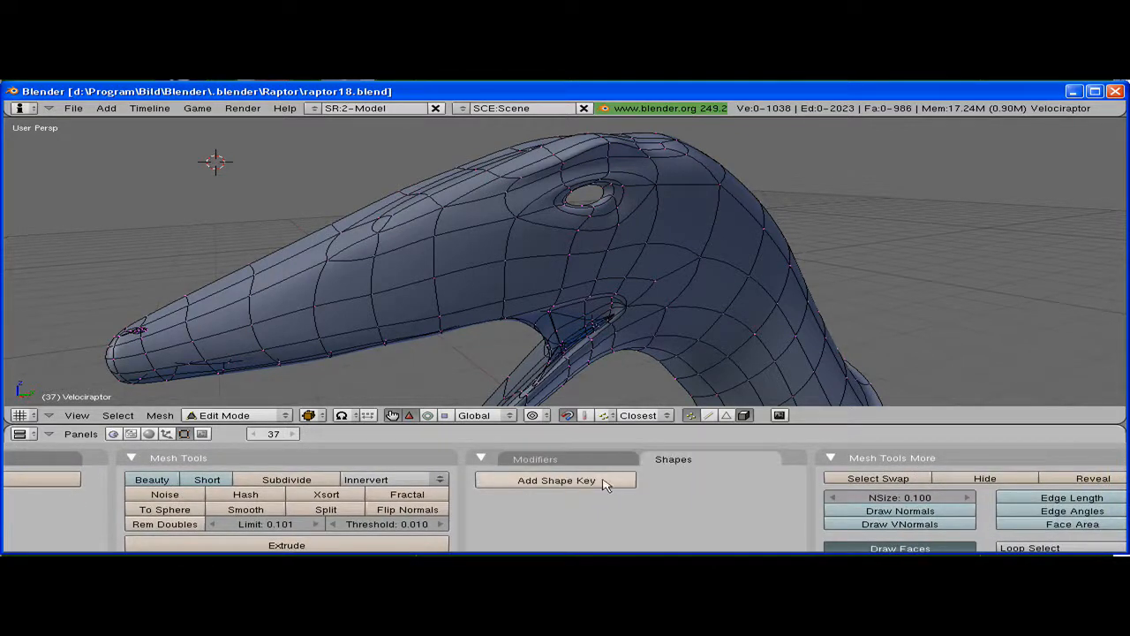
Add the Basis shape key to the velociraptor head mesh.
{"action": "left_click", "coordinate": [557, 479]}
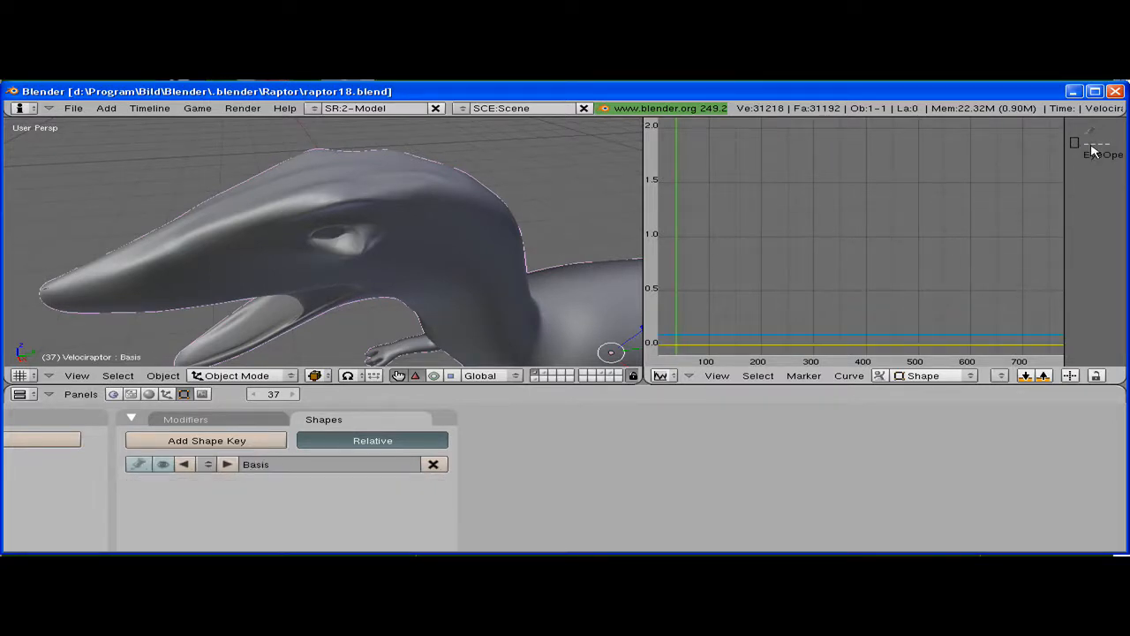
Enter Edit Mode on the head mesh to begin shaping the eyelid.
{"action": "key", "text": "Tab"}
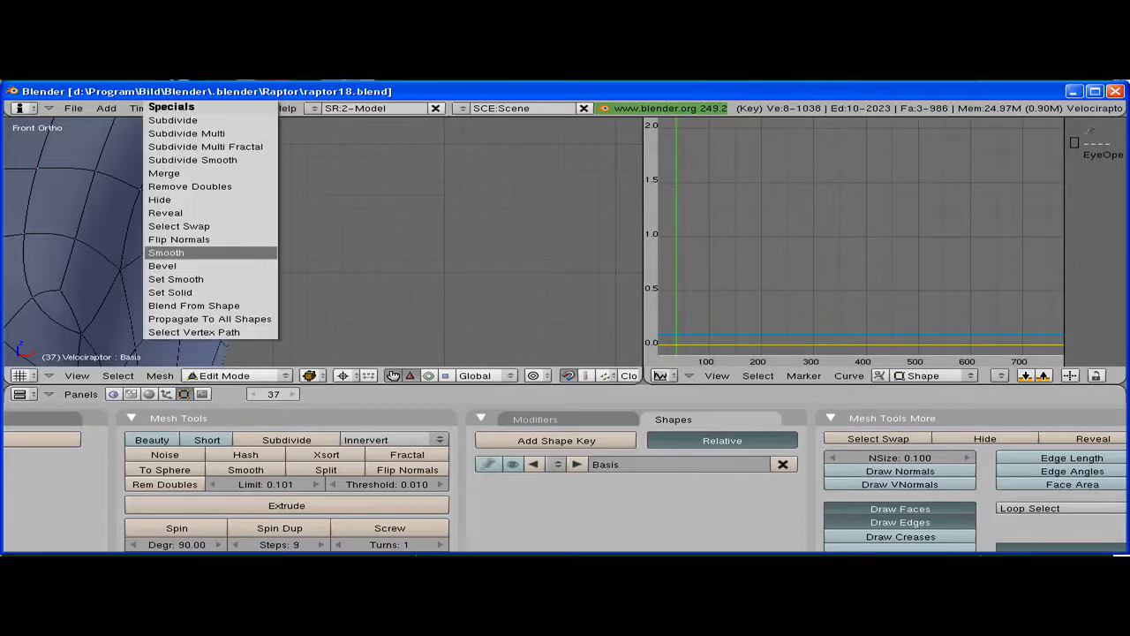
Smooth the selected eyelid vertices so the eye closes into a thin slit.
{"action": "left_click", "coordinate": [166, 253]}
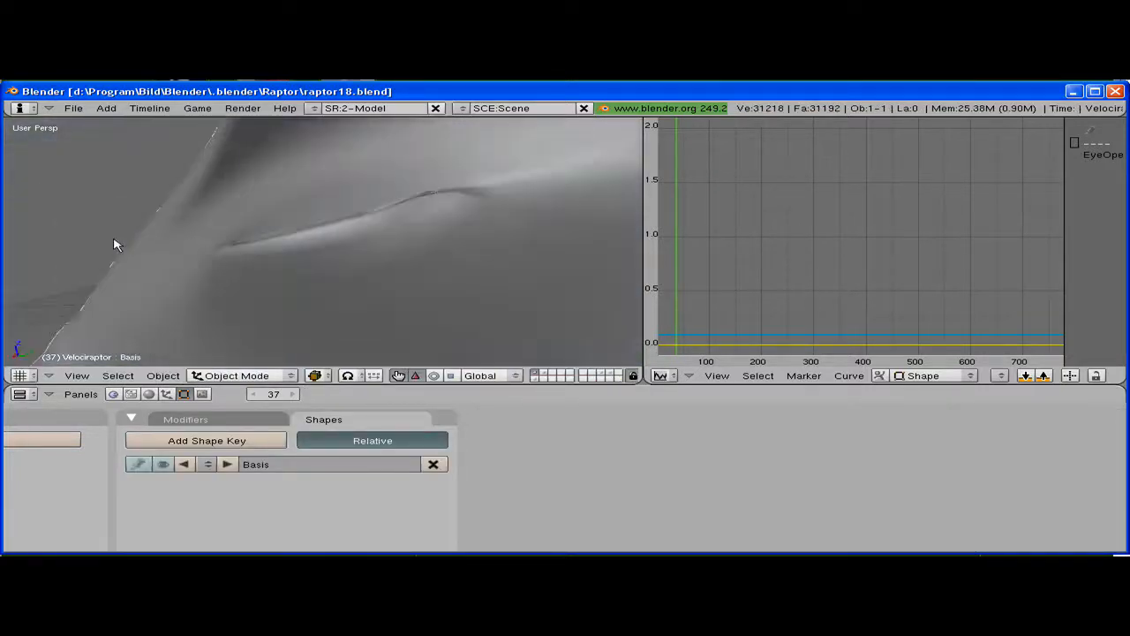
Return to Edit Mode to move vertices along the eye edge.
{"action": "key", "text": "Tab"}
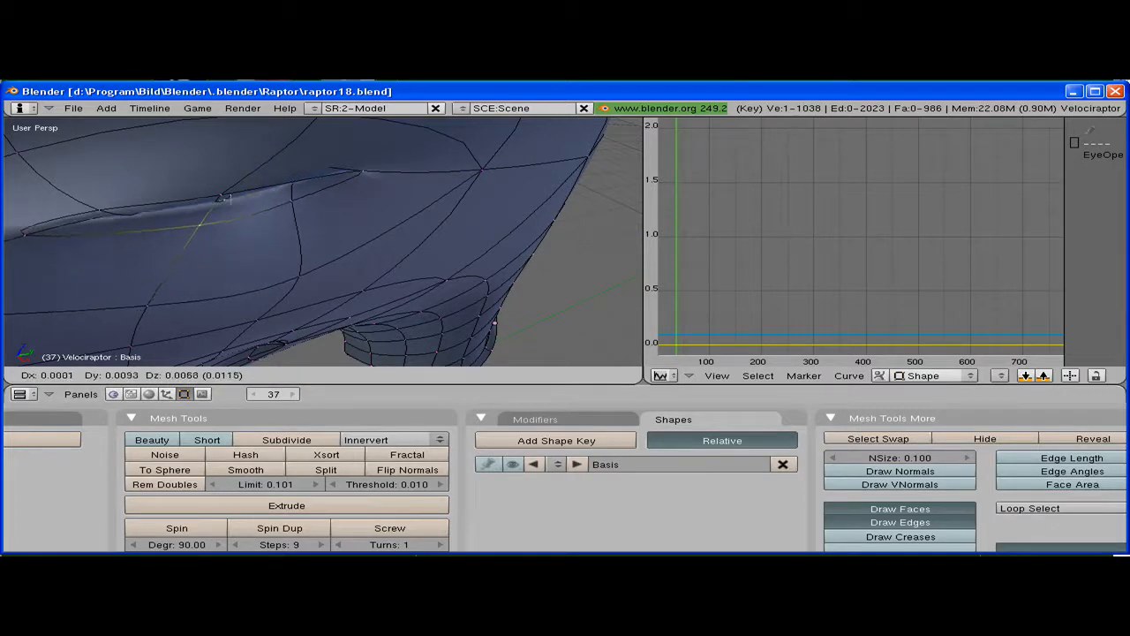